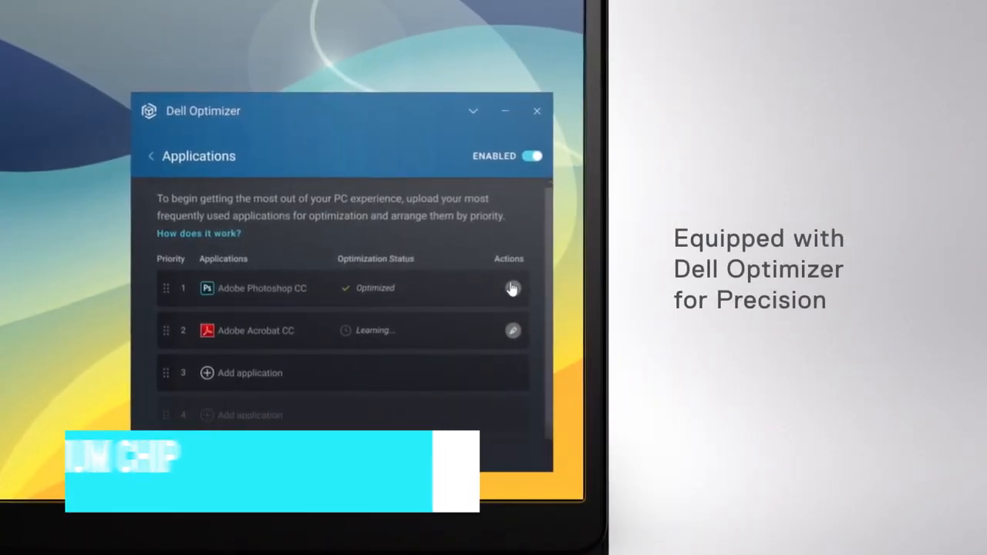
{"action": "left_click", "coordinate": [512, 287]}
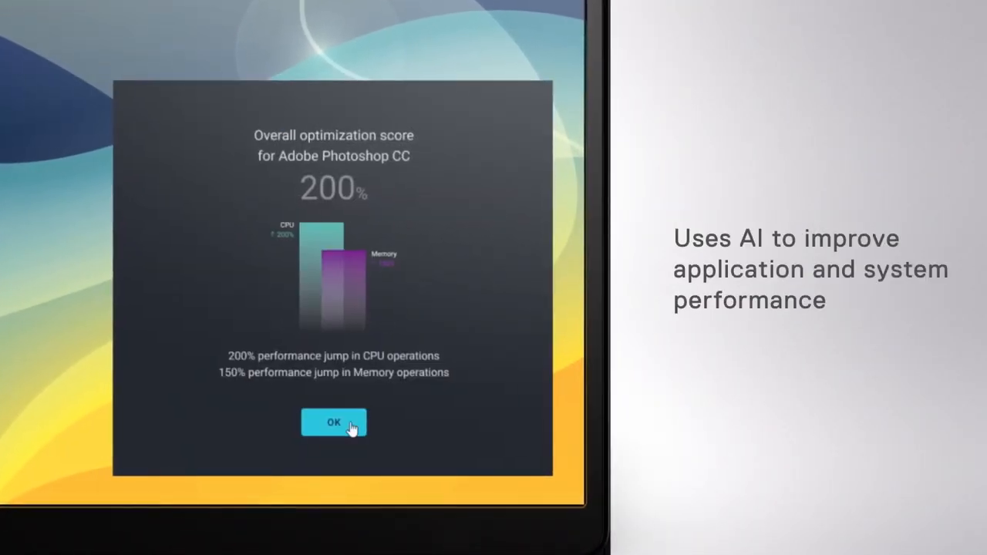
{"action": "left_click", "coordinate": [334, 422]}
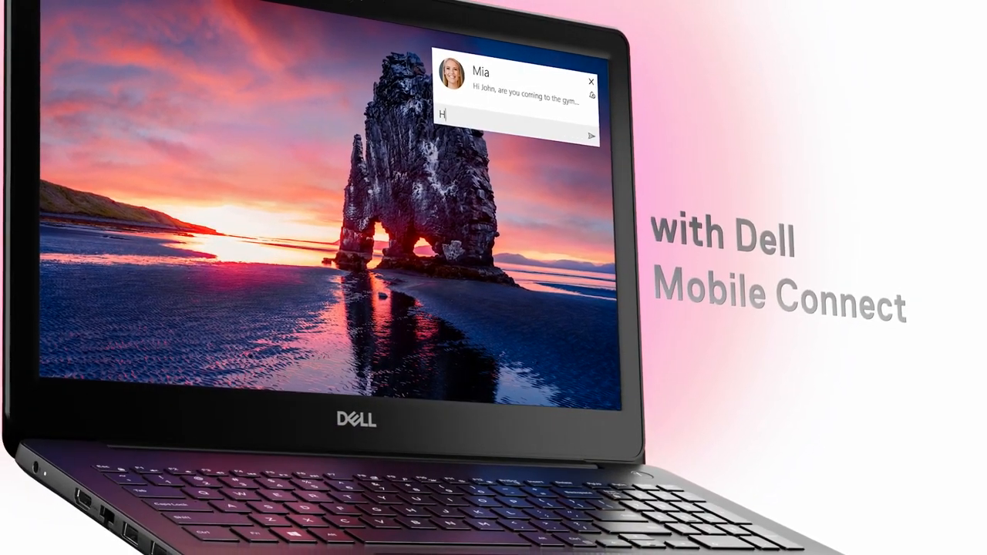
{"action": "type", "text": "Hi Mia"}
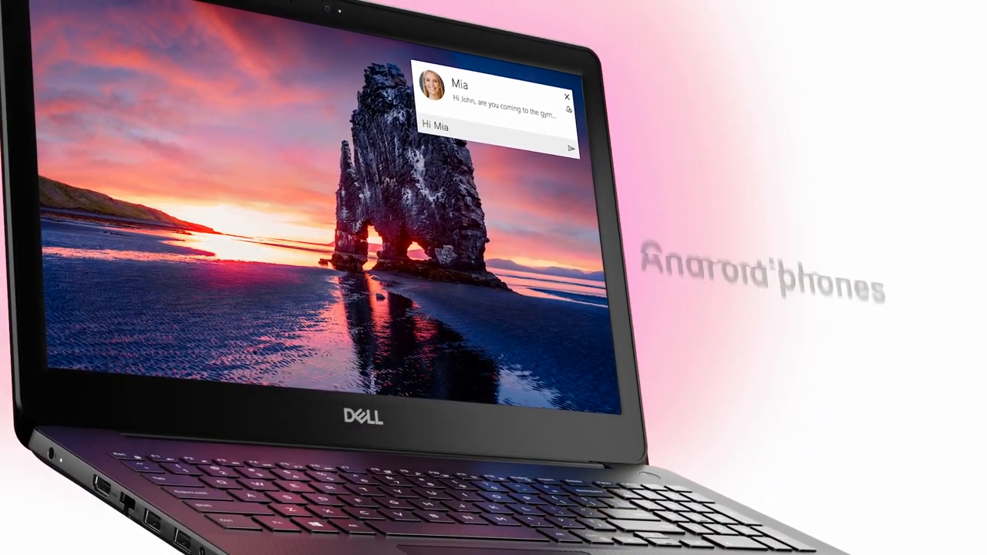